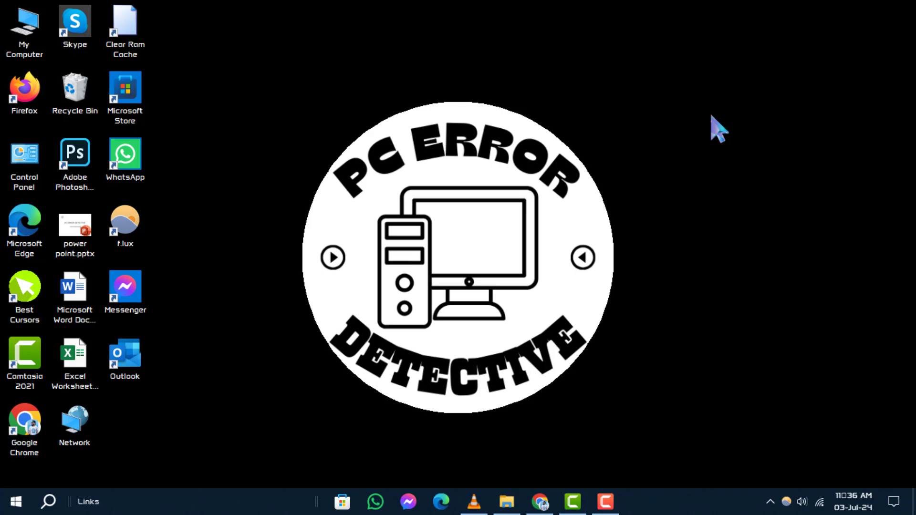
pyautogui.moveTo(367, 98)
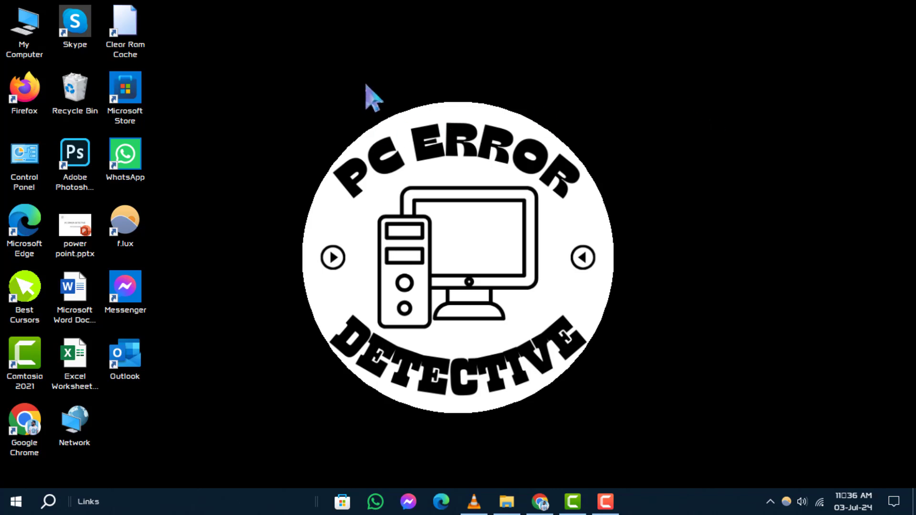
pyautogui.moveTo(76, 97)
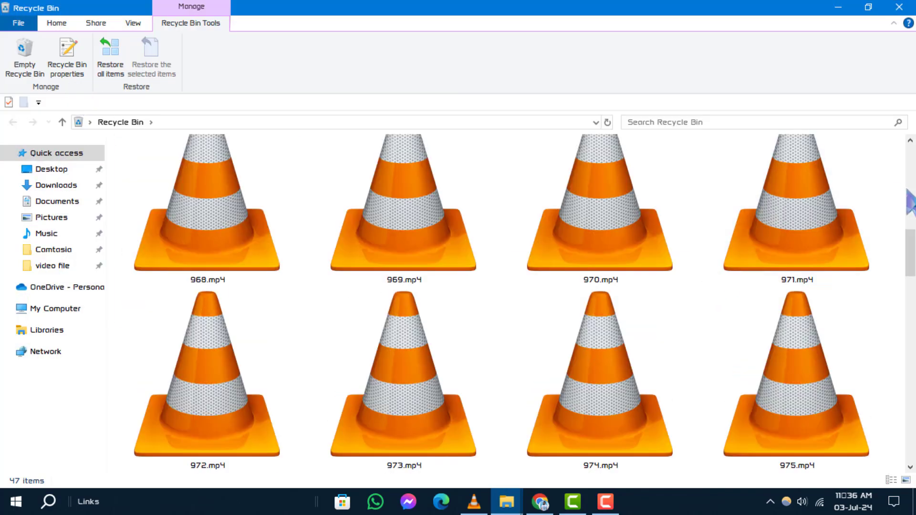
# Restore the Documents folder from the Recycle Bin, then open Control Panel.
pyautogui.scroll(-3)
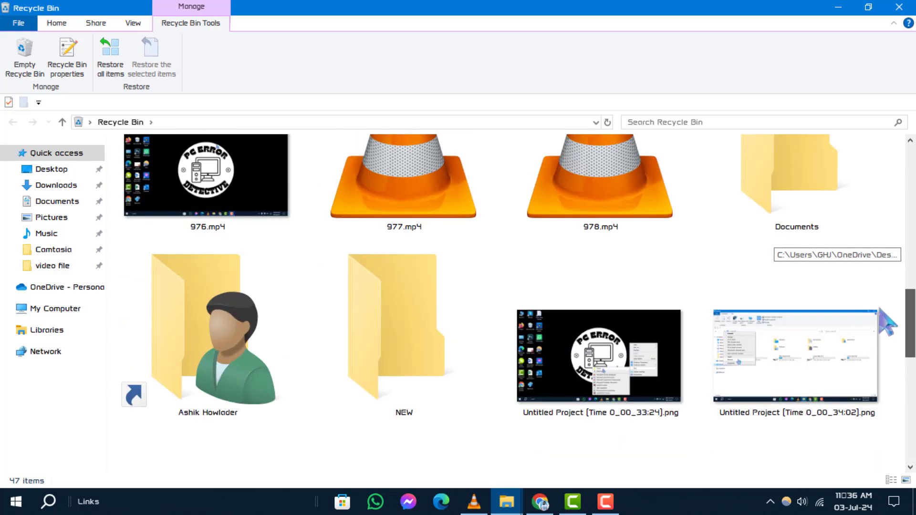
pyautogui.scroll(3)
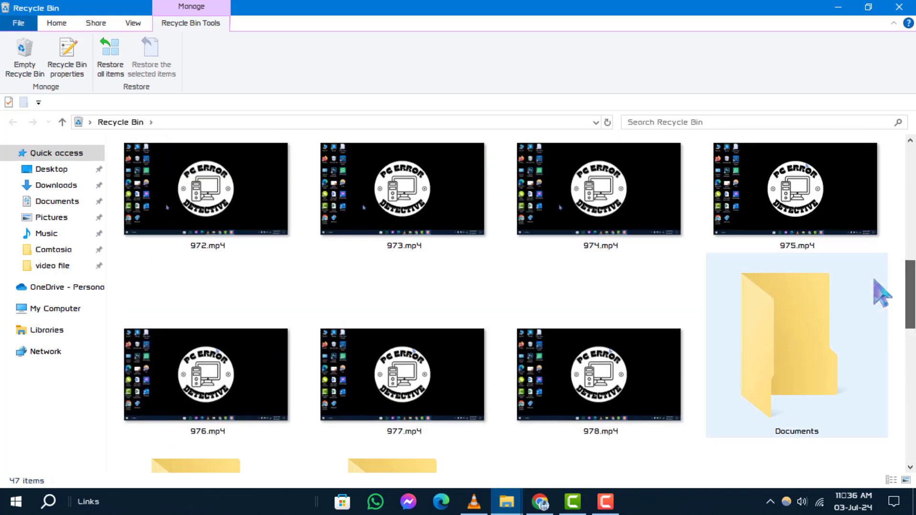
pyautogui.click(796, 298)
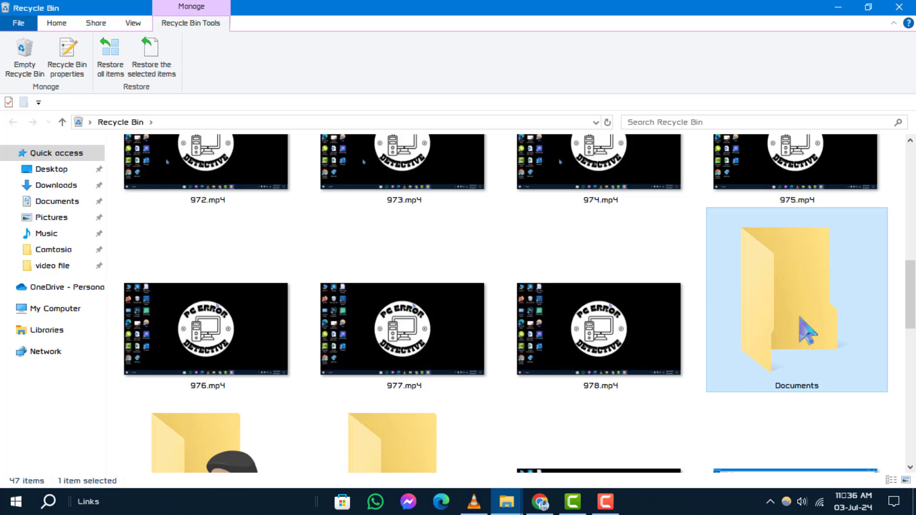
pyautogui.rightClick(809, 330)
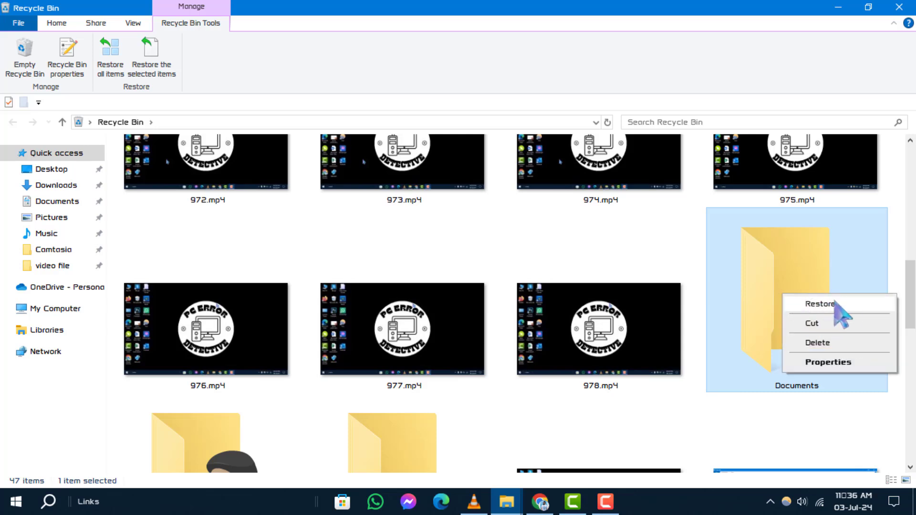
pyautogui.click(820, 304)
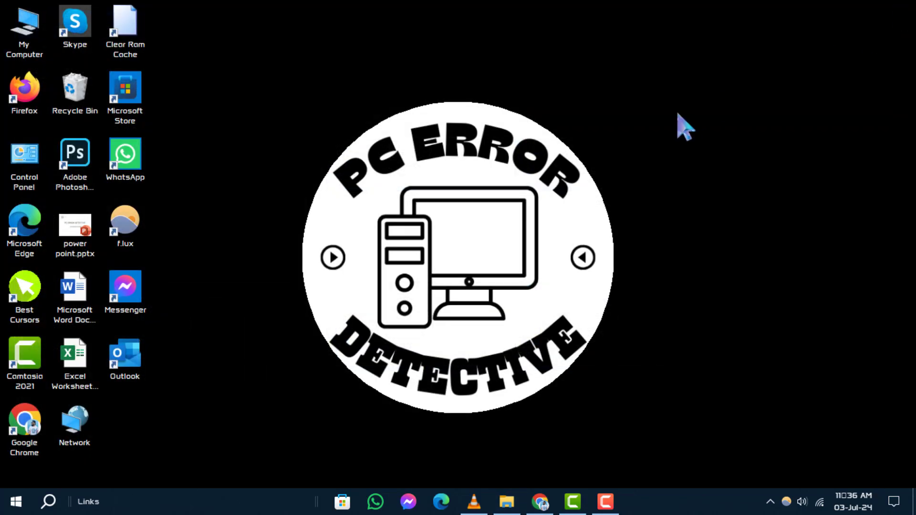
pyautogui.click(47, 502)
pyautogui.write('control')
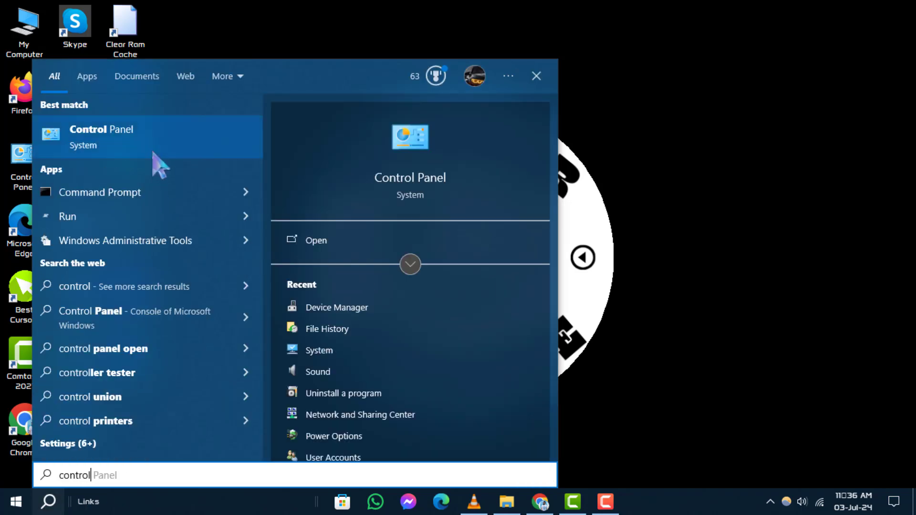
pyautogui.click(101, 137)
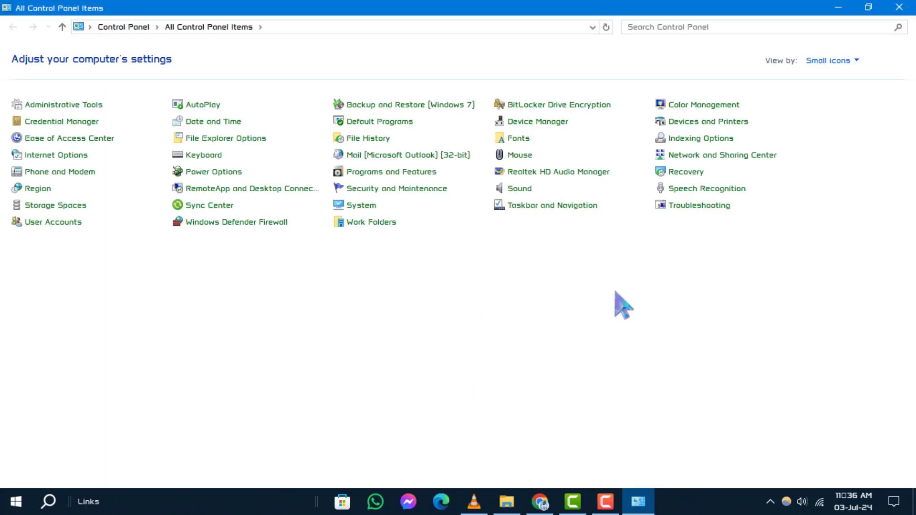
# Switch Control Panel to File History and open its Restore personal files window.
pyautogui.click(832, 60)
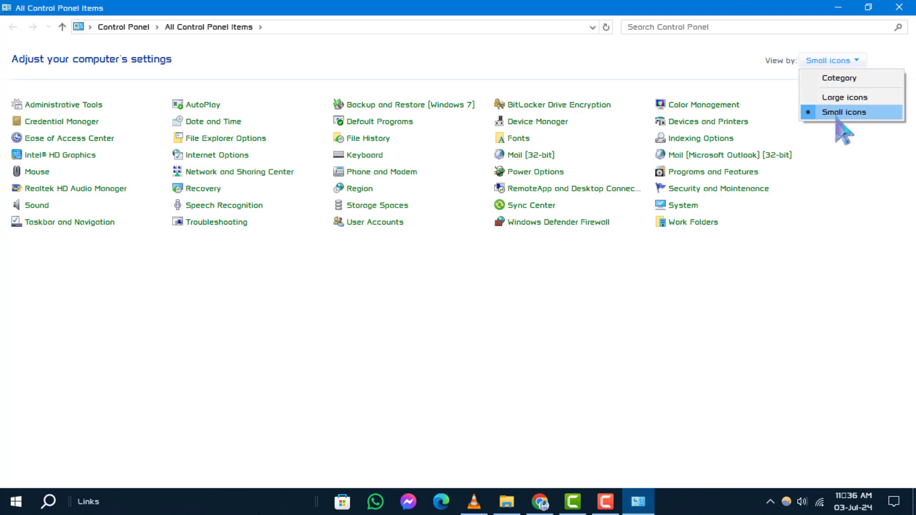
pyautogui.moveTo(847, 122)
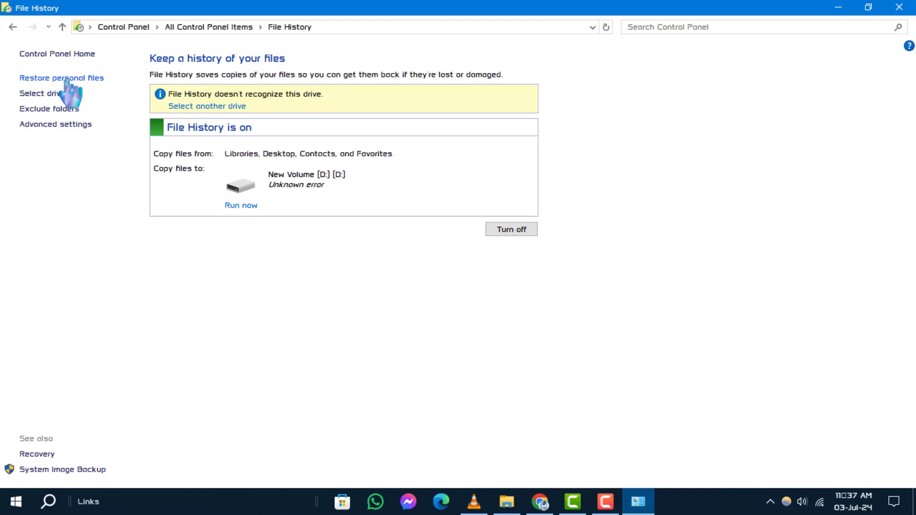
pyautogui.click(61, 78)
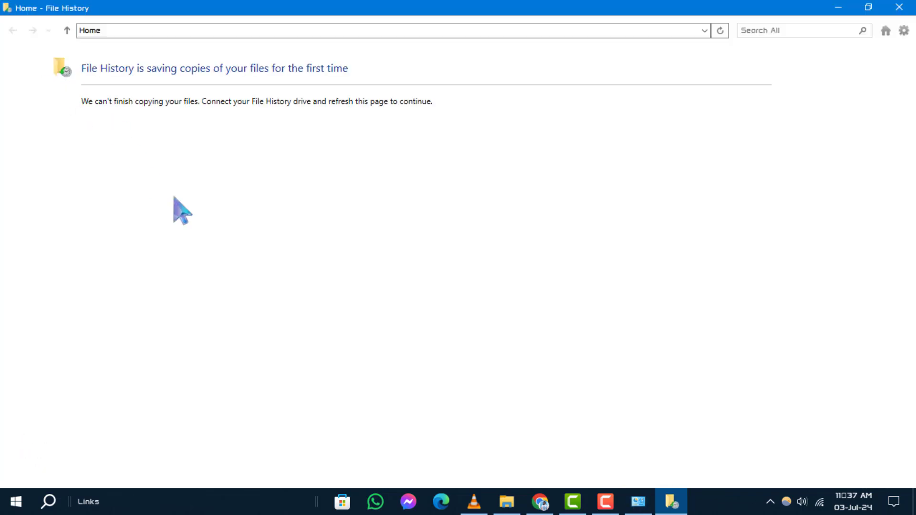
pyautogui.moveTo(330, 286)
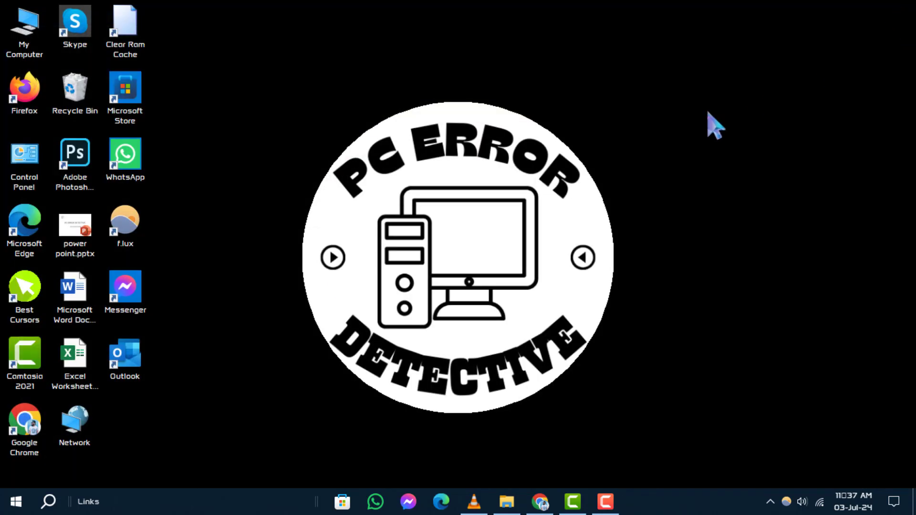
pyautogui.moveTo(457, 259)
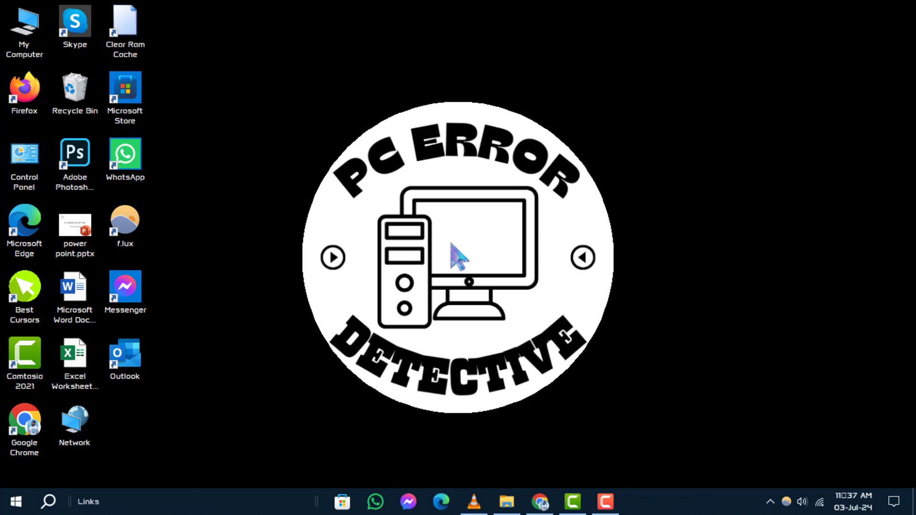
# Search Windows for 'file' and launch File Explorer.
pyautogui.click(49, 502)
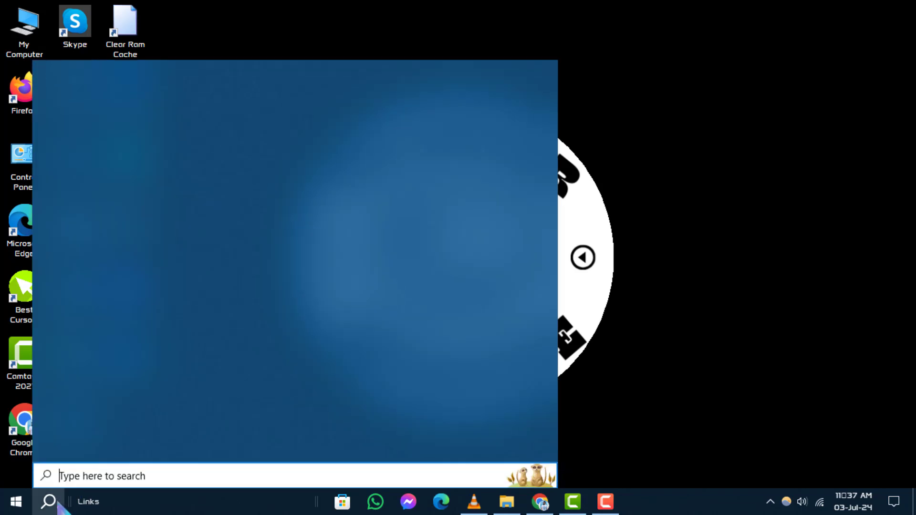
pyautogui.write('file')
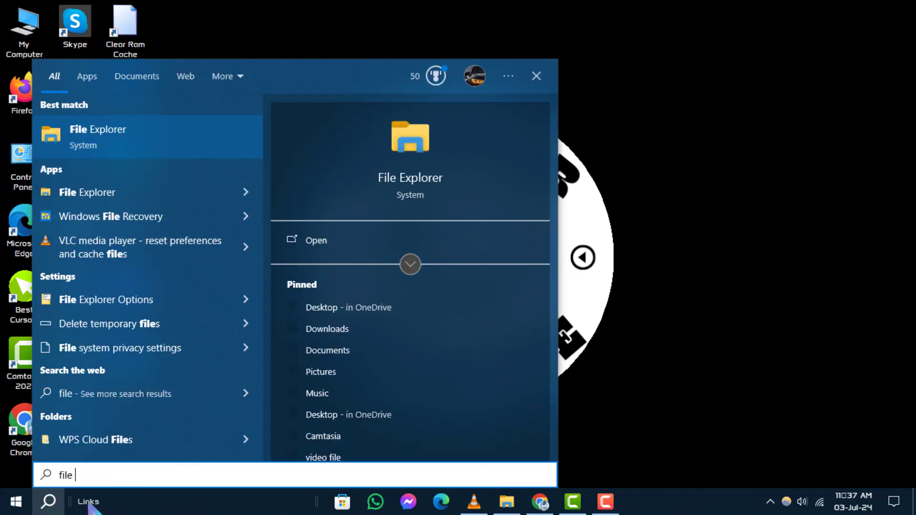
pyautogui.click(97, 136)
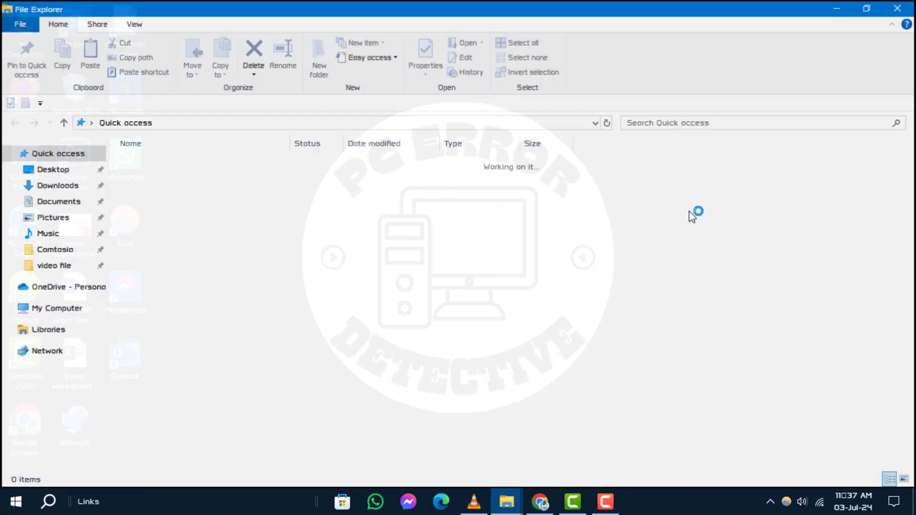
# Open File Explorer's View tab to reach the Hidden items option.
pyautogui.click(134, 24)
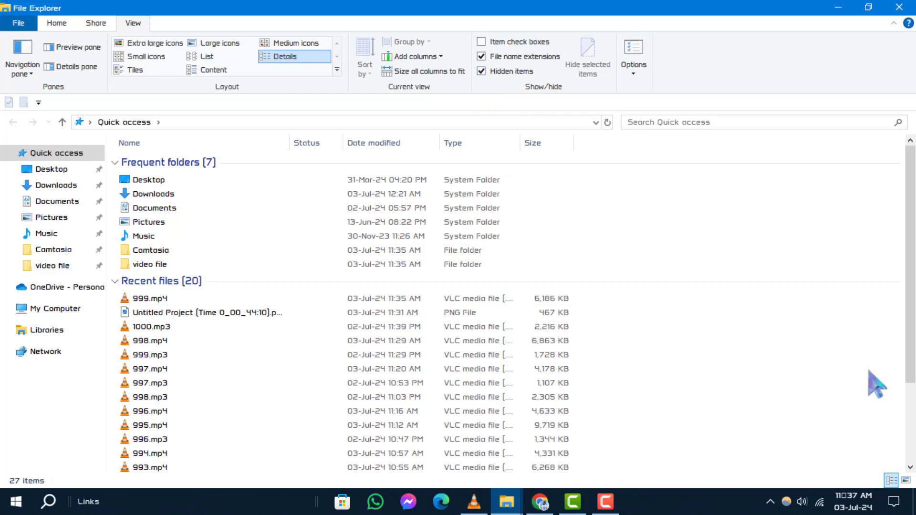
pyautogui.moveTo(871, 383)
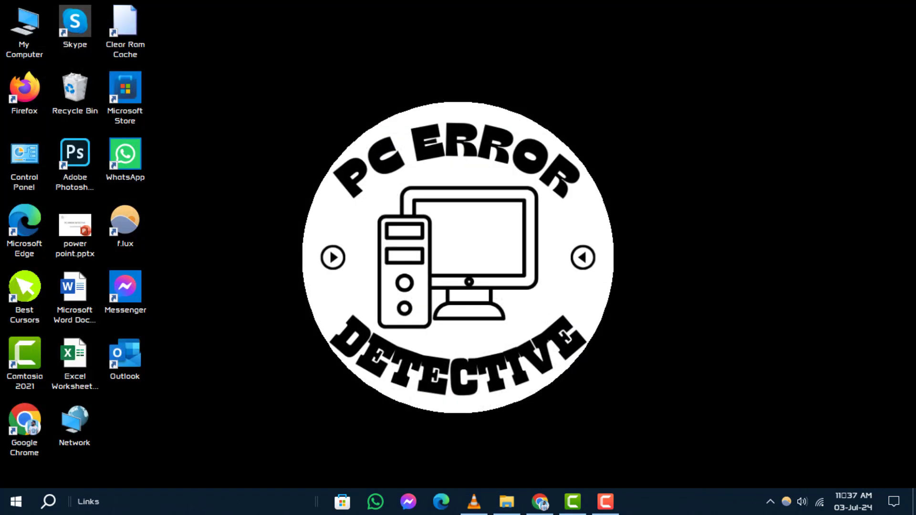
pyautogui.moveTo(658, 267)
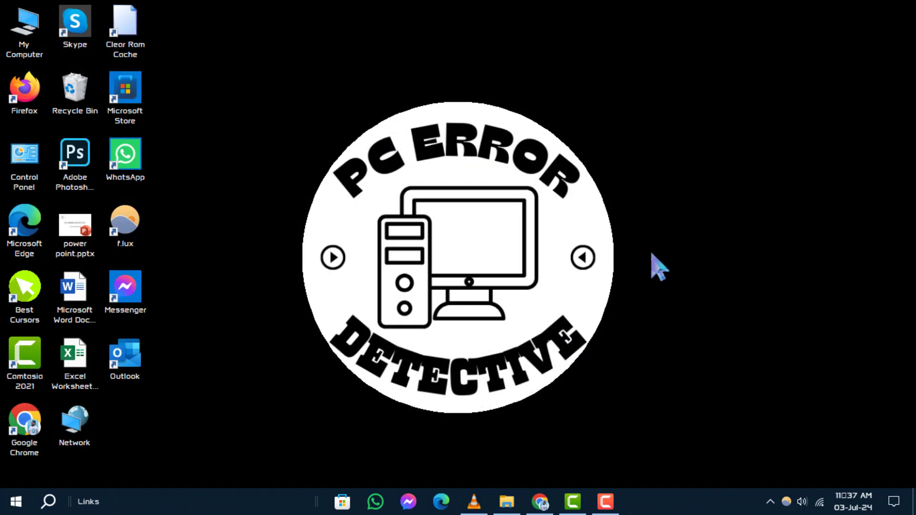
pyautogui.click(605, 501)
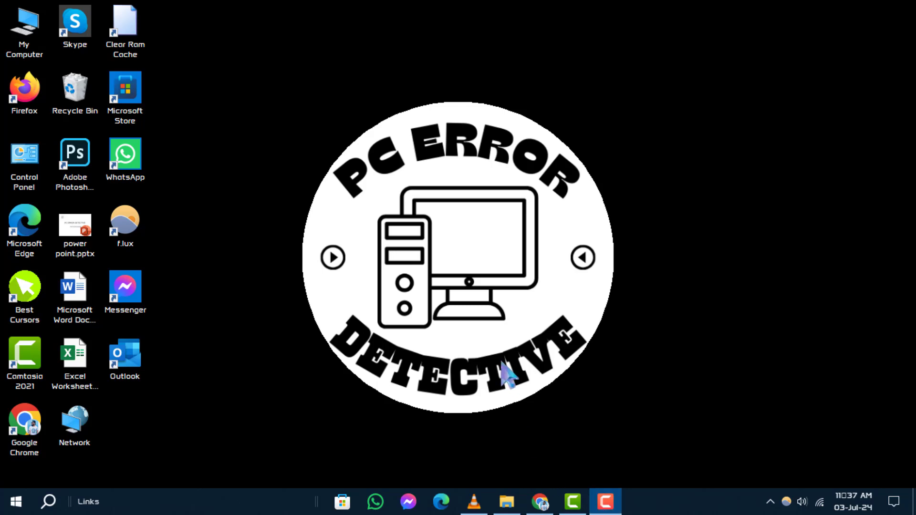
pyautogui.moveTo(320, 219)
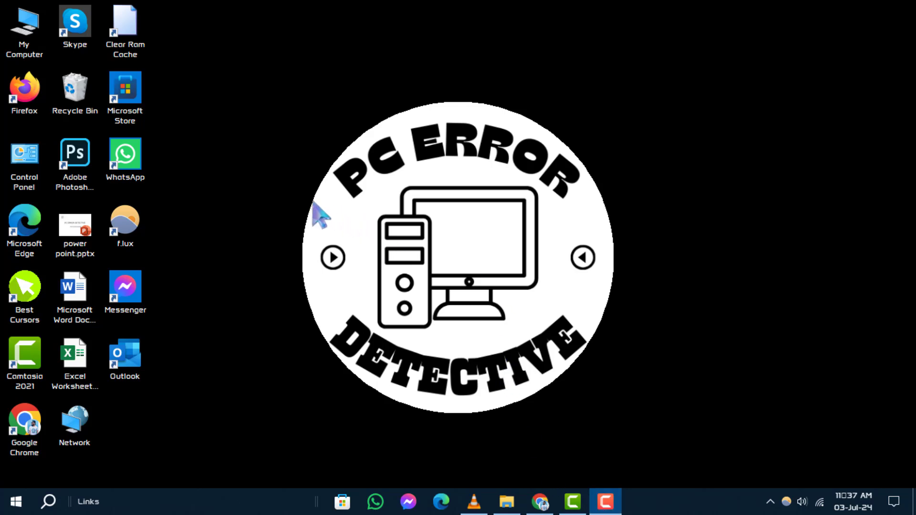
pyautogui.moveTo(372, 94)
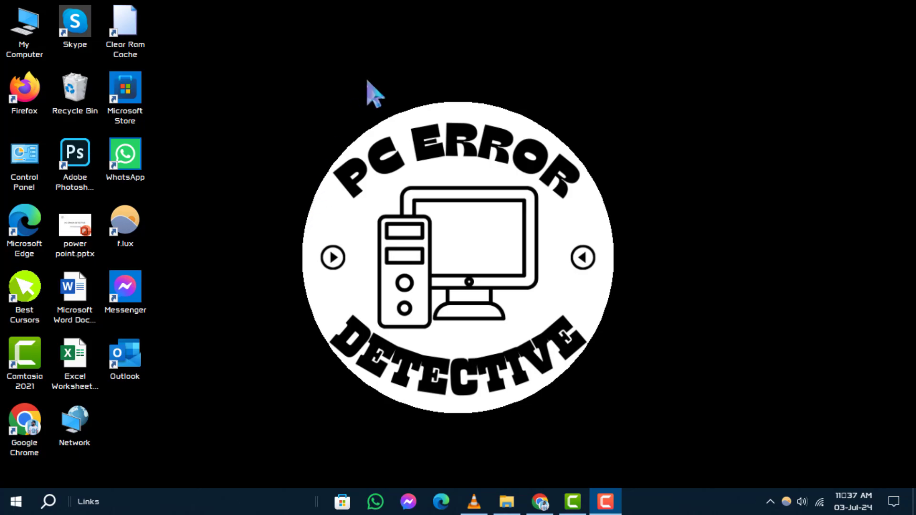